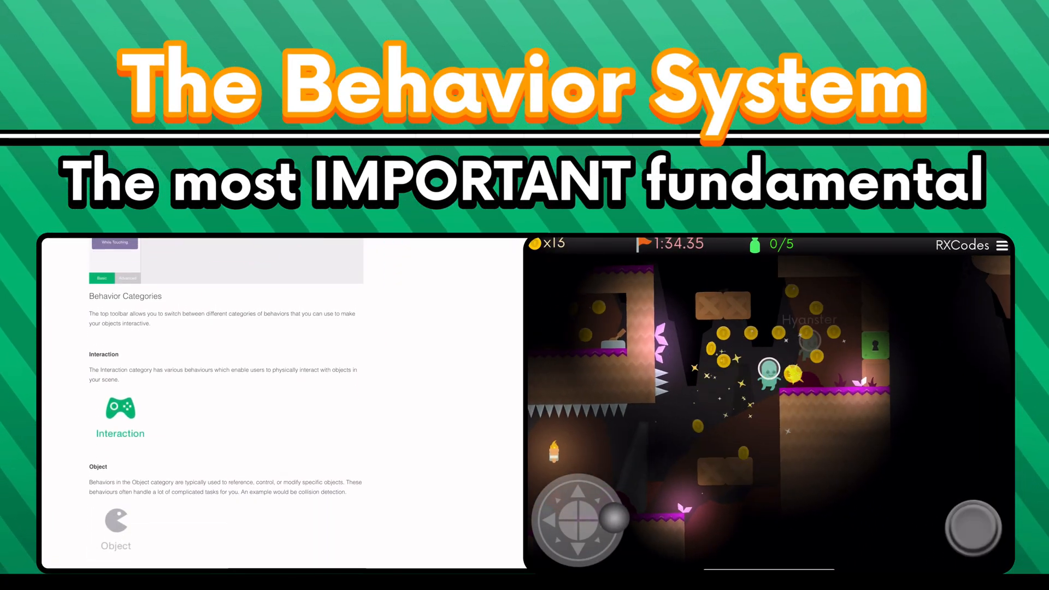
Scroll through the Behavior Interface Overview article down to the Behavior Categories heading.
scroll(down, 3)
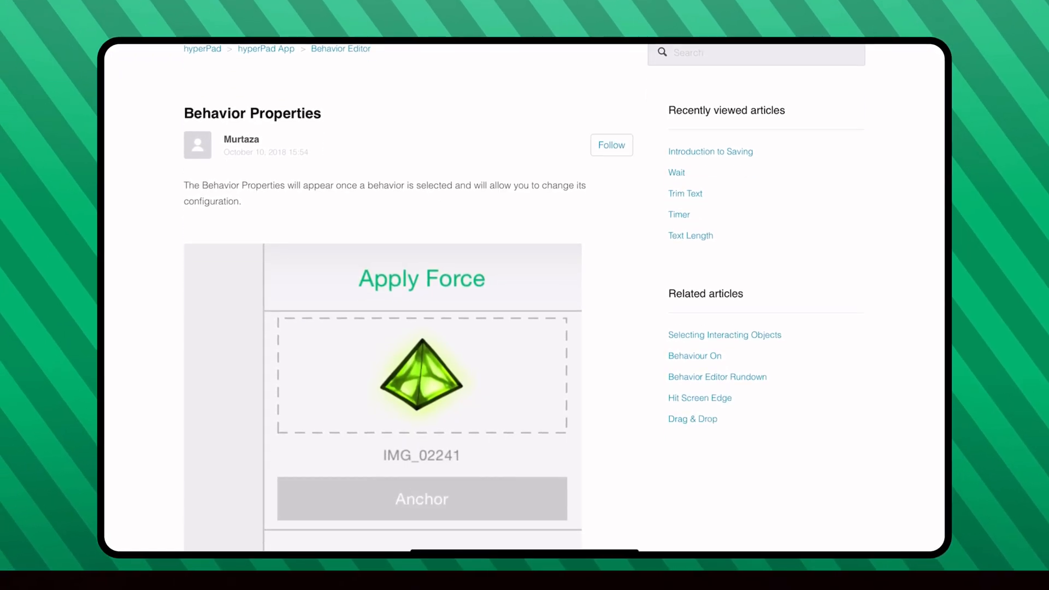
scroll(down, 3)
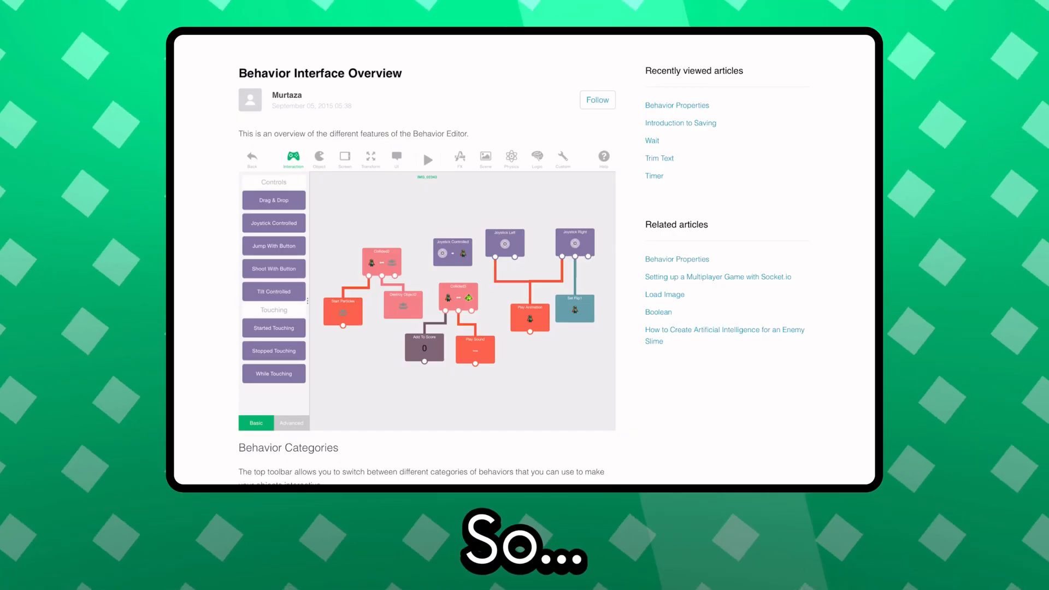
scroll(down, 3)
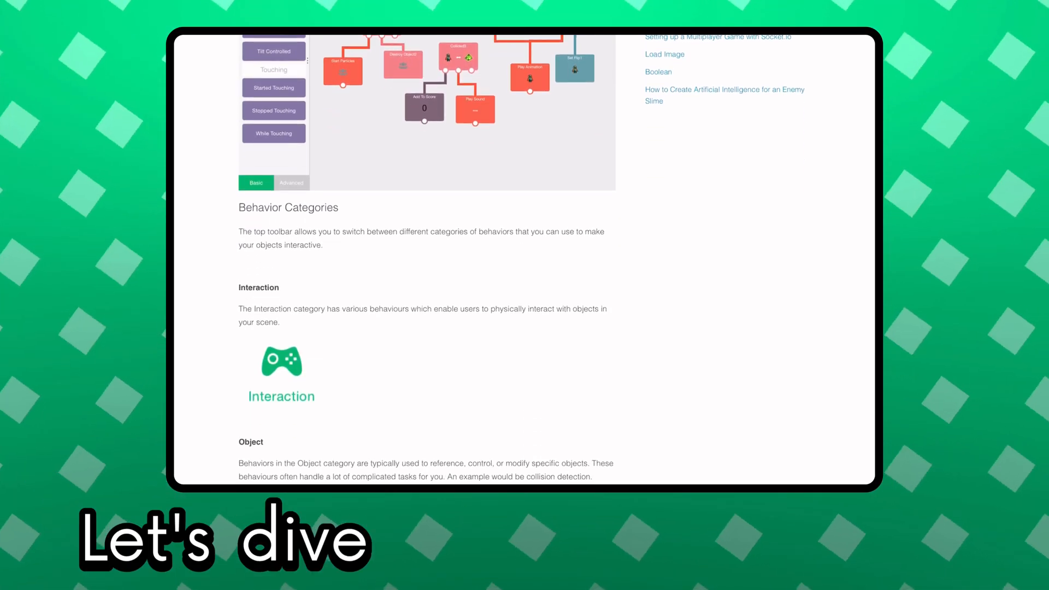
Select the Started Touching and Add Values behaviors and show Started Touching's reference notes via the info tab.
scroll(down, 3)
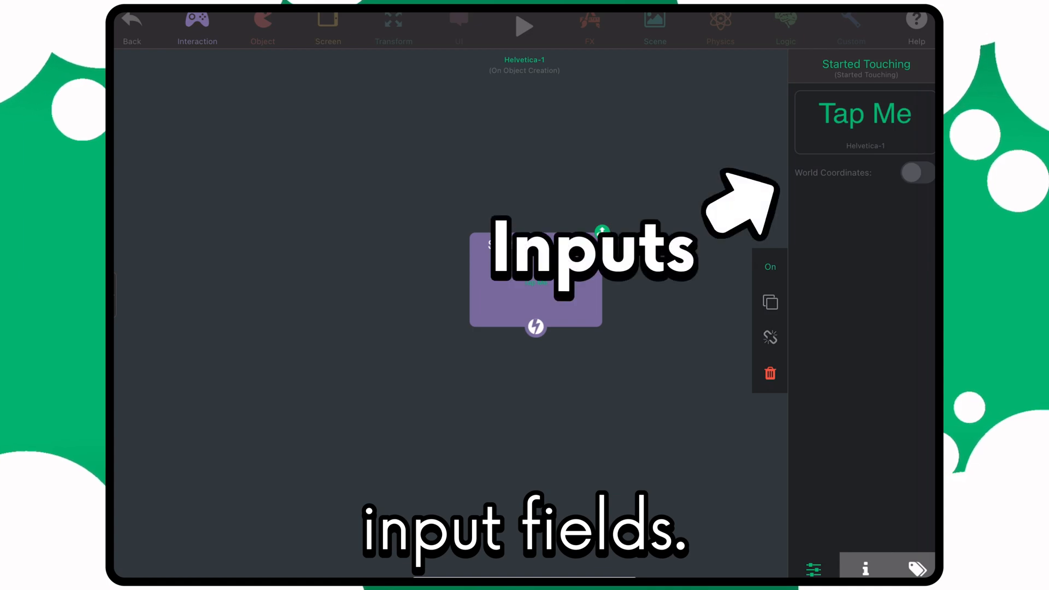
click(531, 305)
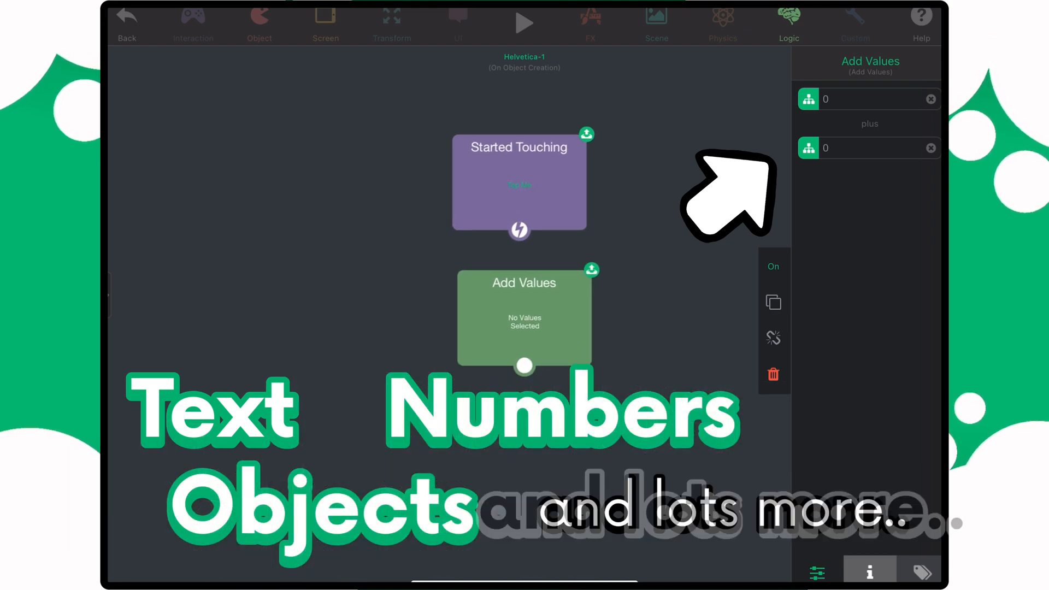
click(519, 183)
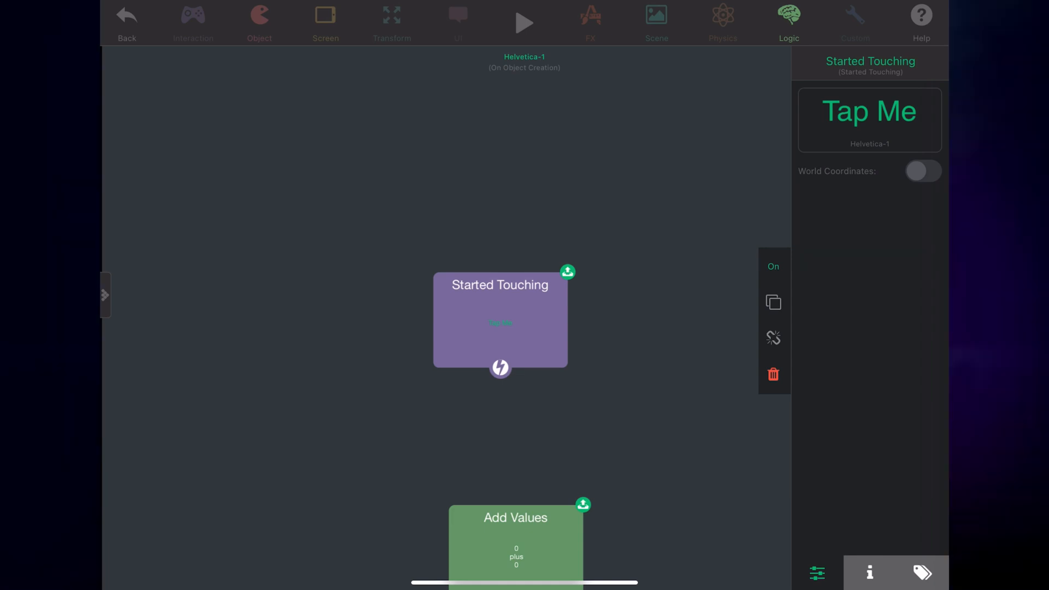
click(868, 573)
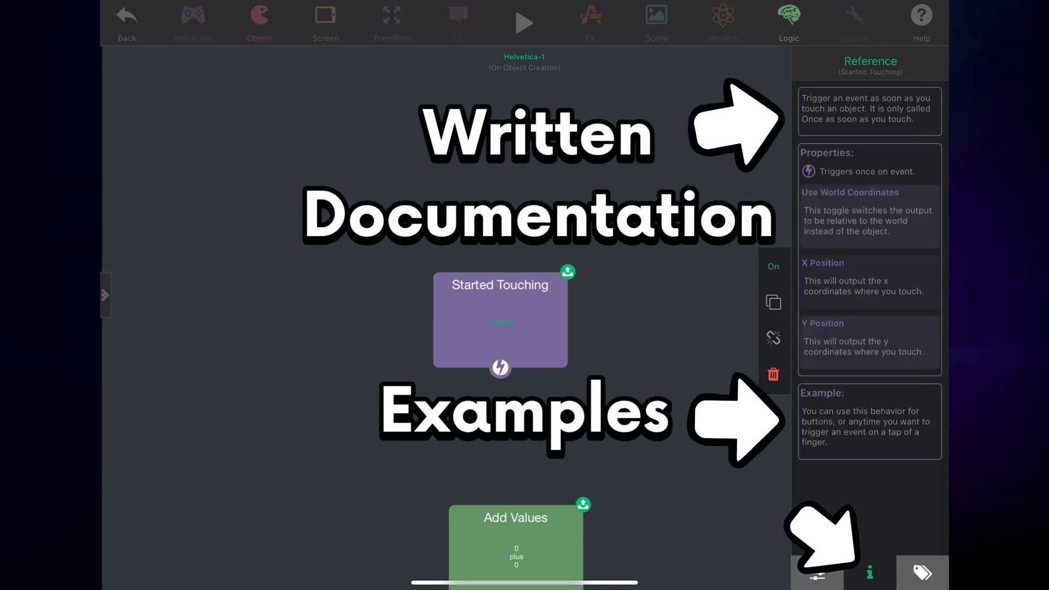
View the Started Touching article under INTERACTION, scrolling through its properties, outputs and examples.
click(192, 22)
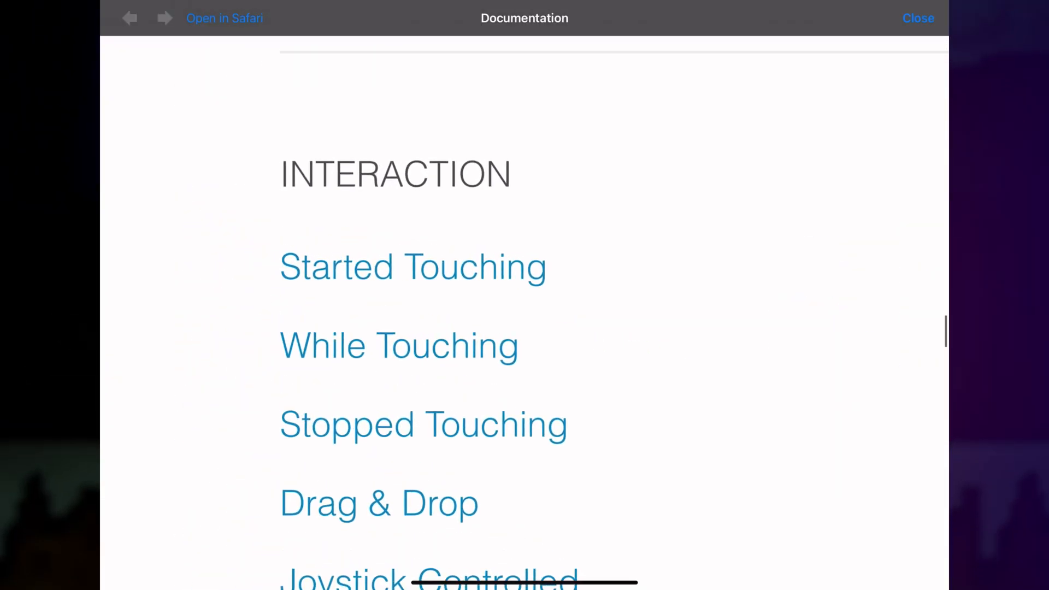
click(411, 266)
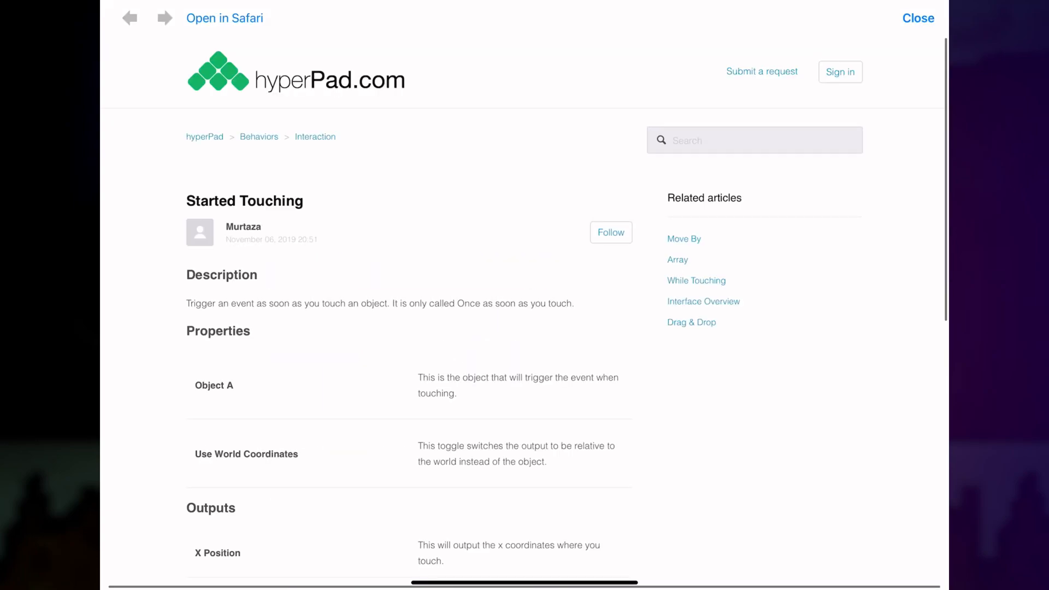
scroll(down, 3)
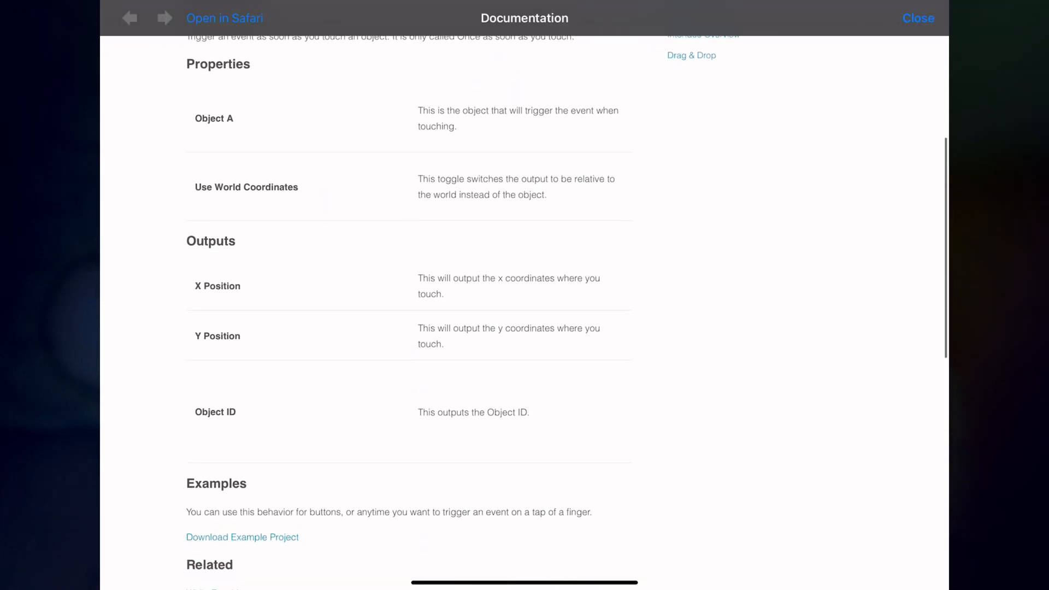
scroll(down, 3)
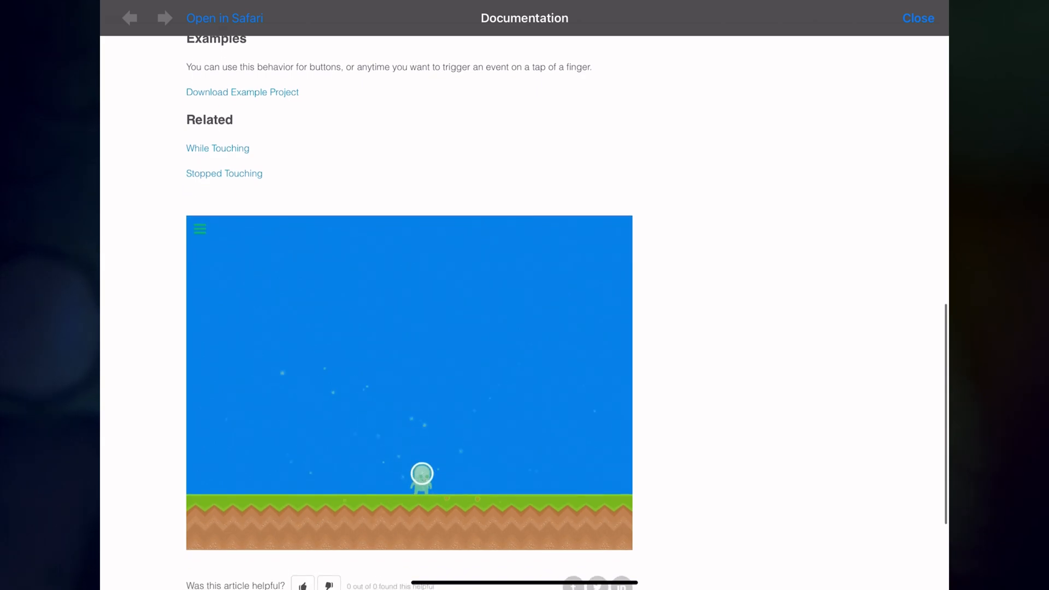
scroll(up, 3)
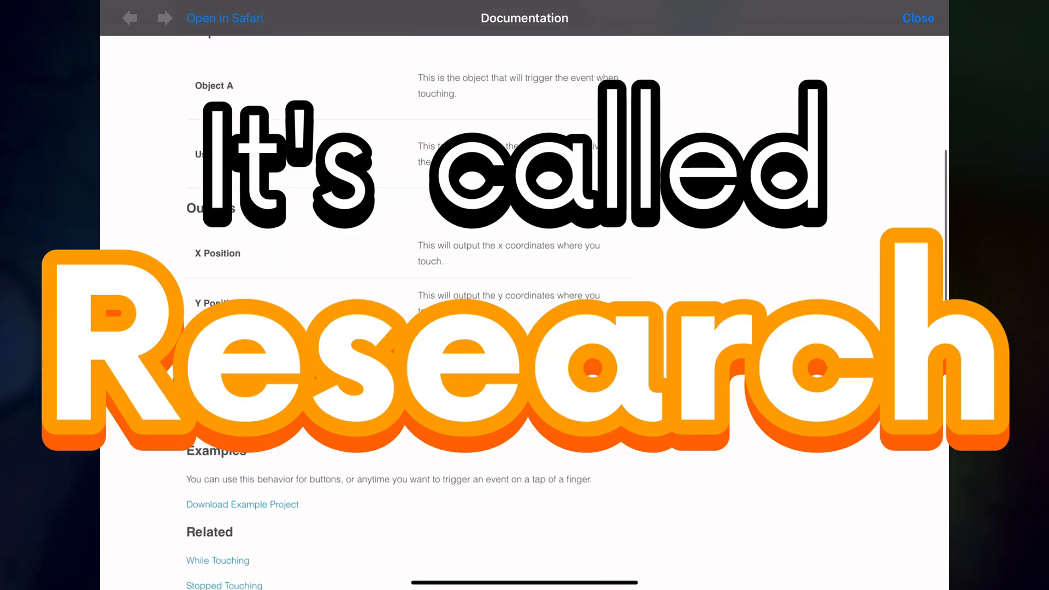
Close the docs and use the Add Values output as the text of Set Label1.
click(917, 18)
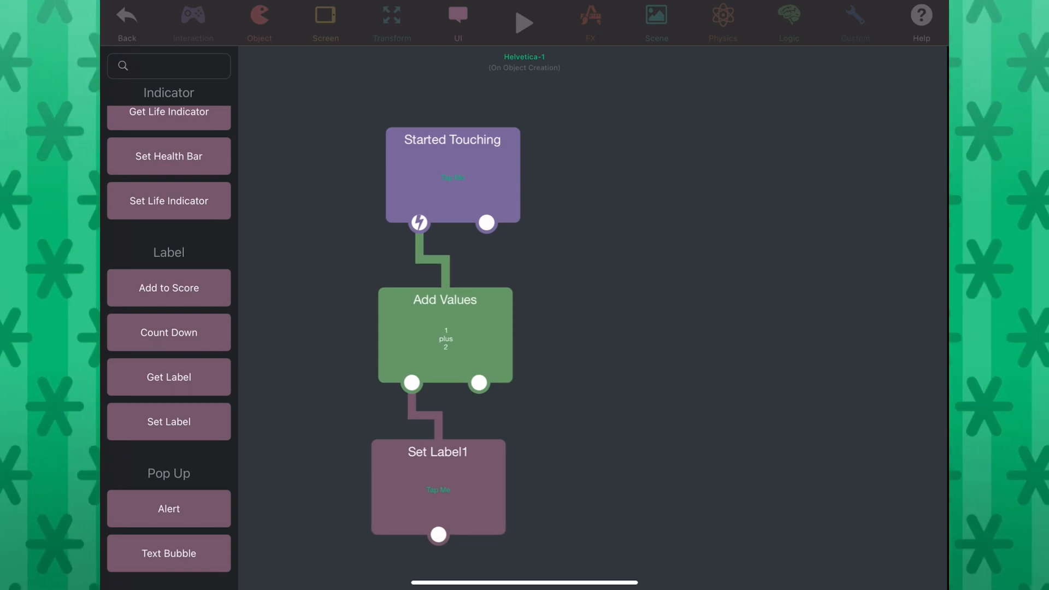
click(438, 487)
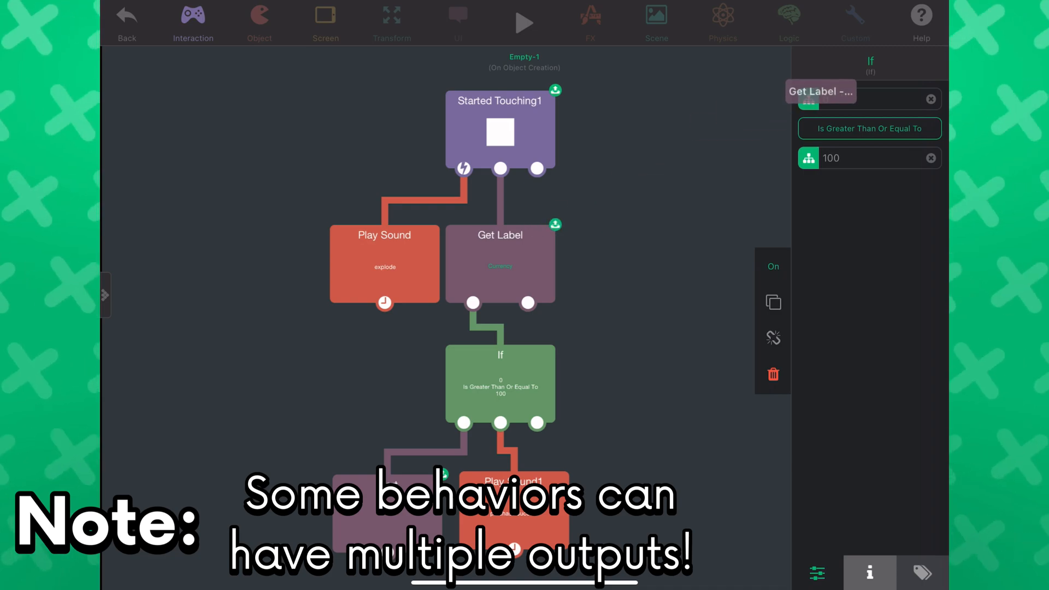
click(868, 99)
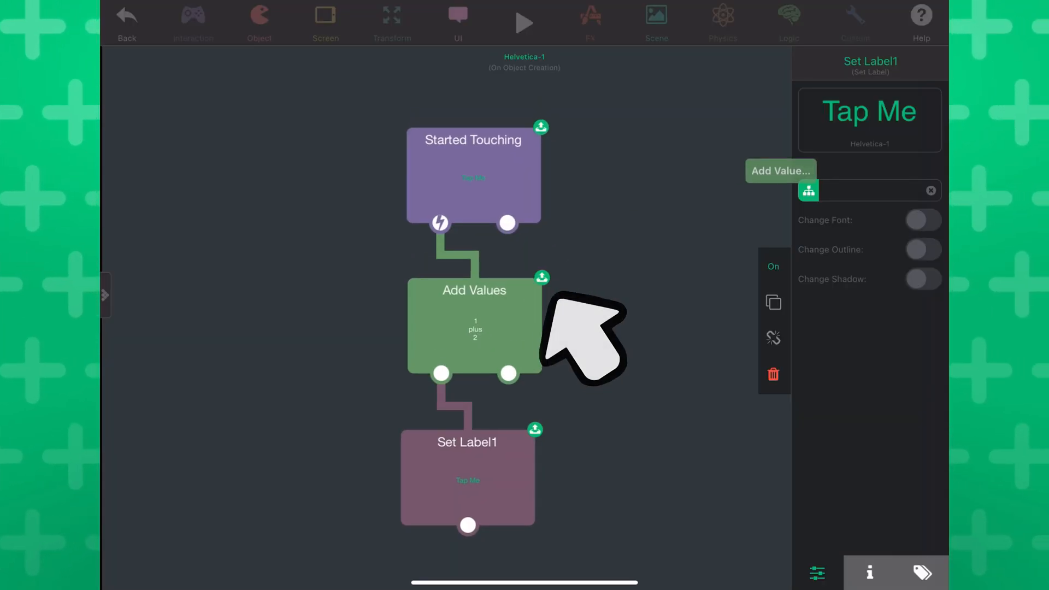
click(127, 16)
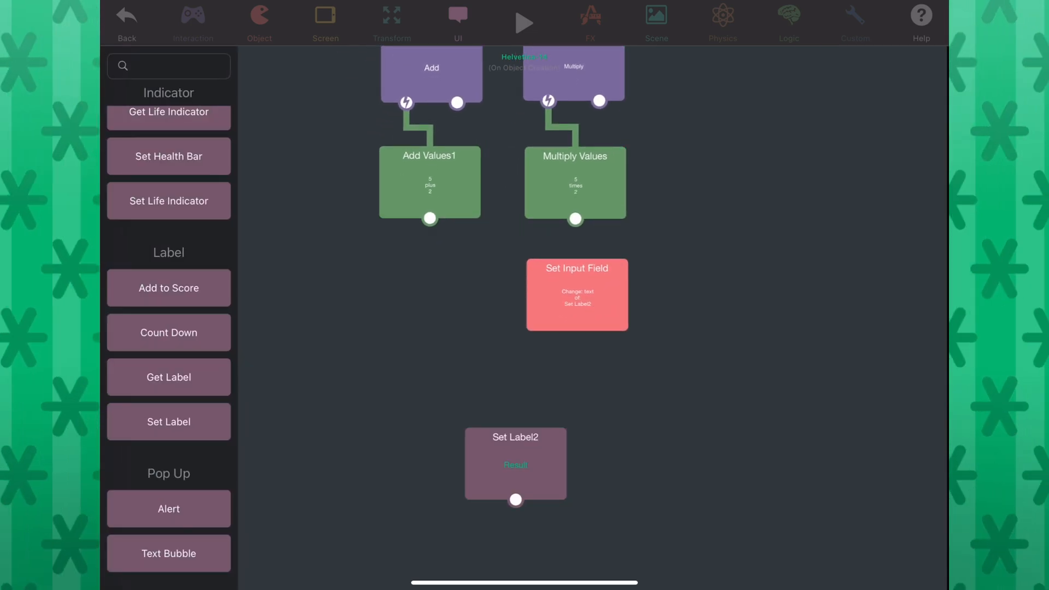
Set the New Value of Set Input Field to Add Values1 - Result.
click(575, 294)
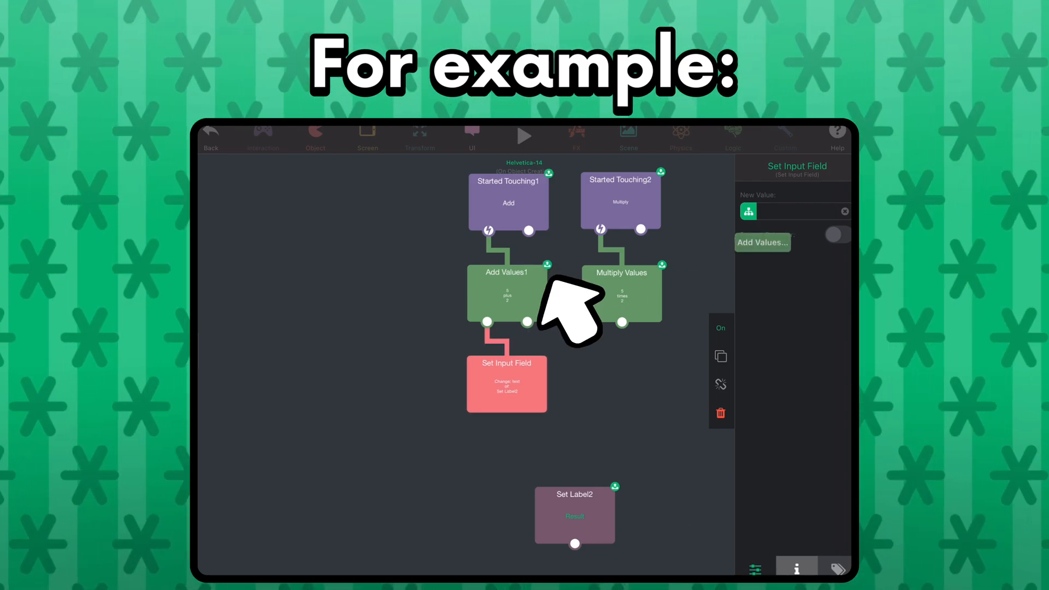
click(762, 243)
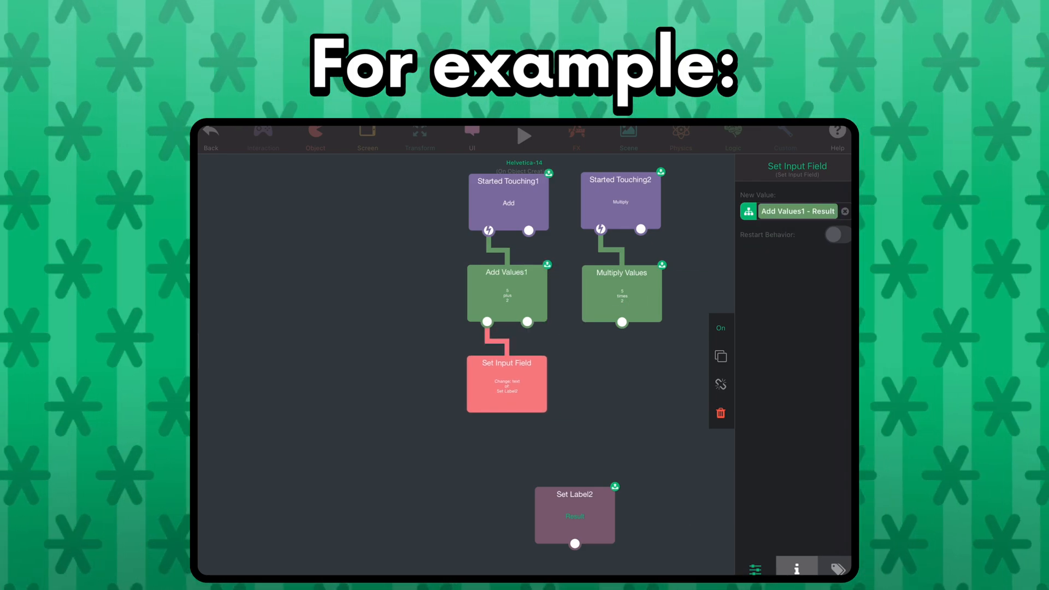
click(720, 356)
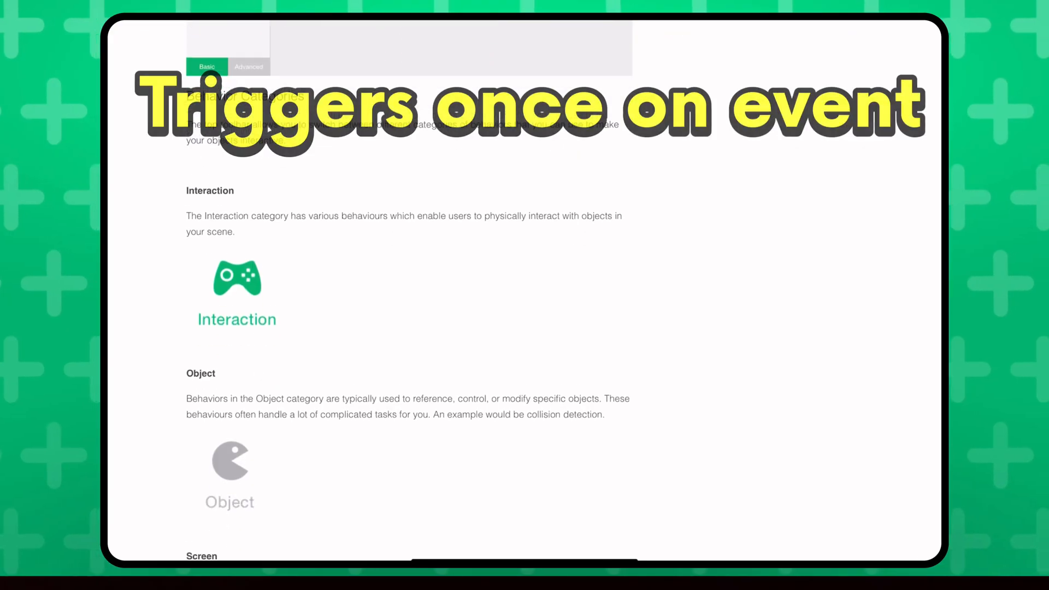
Scroll the behavior categories page to the Interaction and Object sections.
scroll(down, 3)
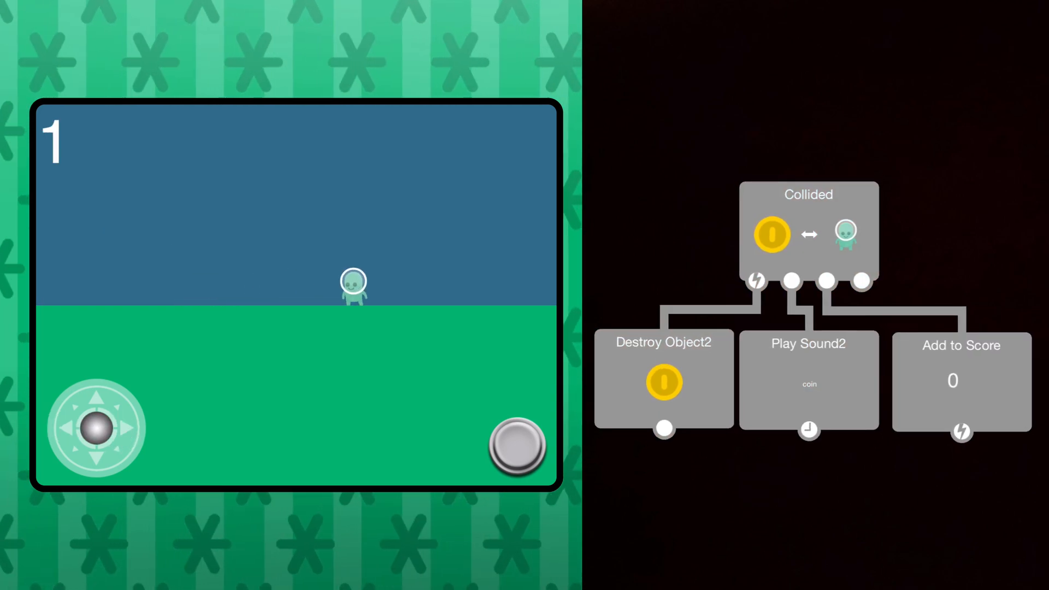
Run the scene and walk the character into a coin to trigger the Collided behaviors.
click(663, 379)
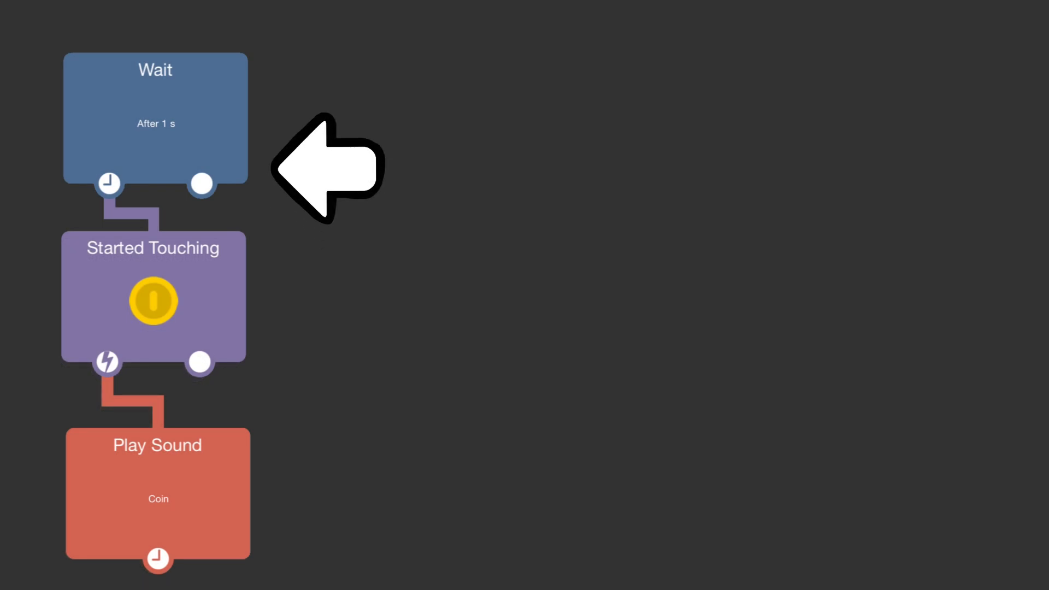
mouse_move(321, 294)
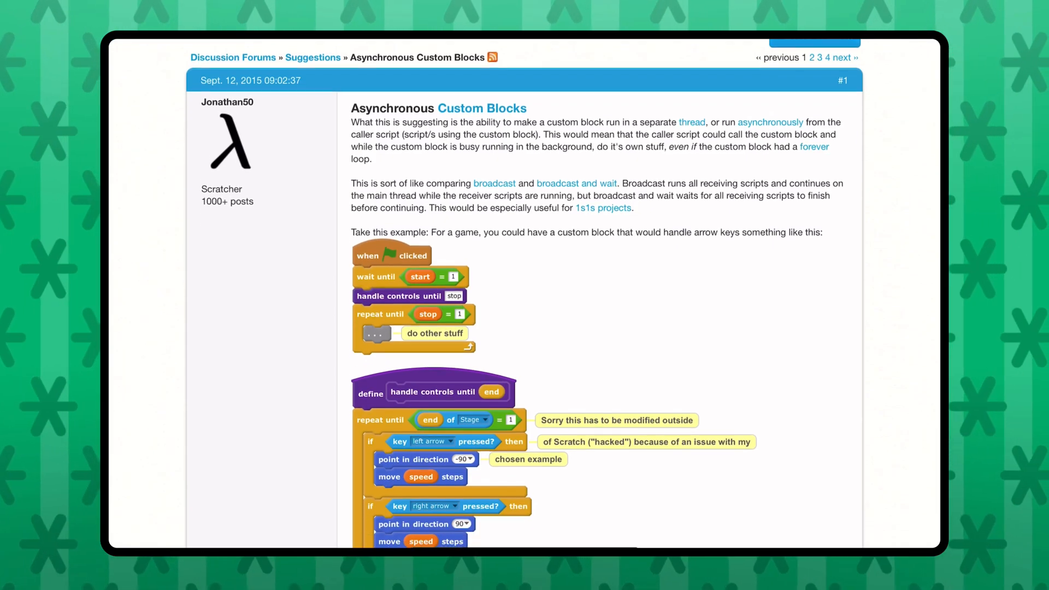
scroll(down, 3)
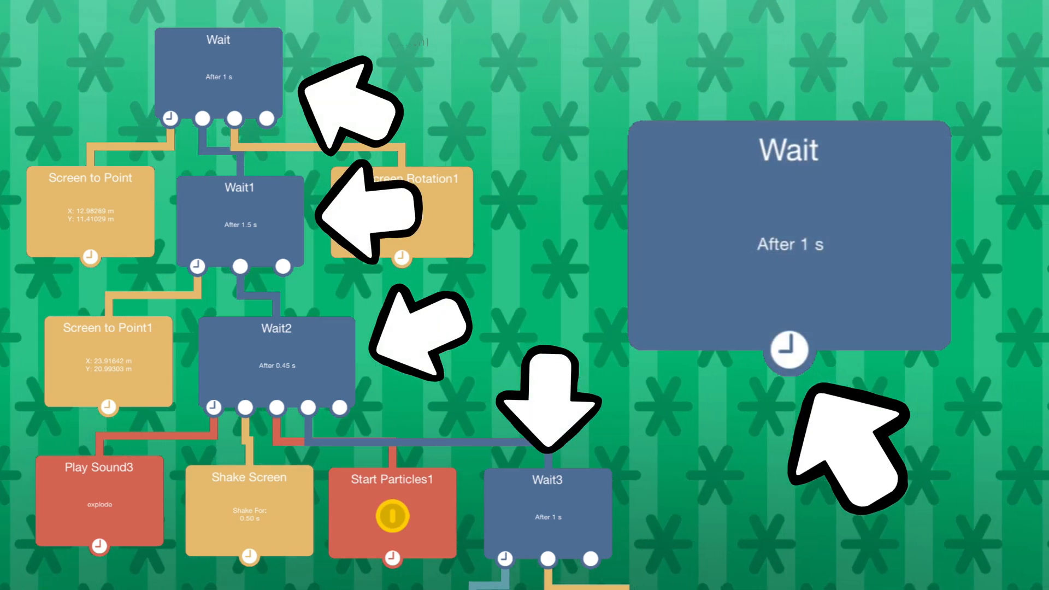
Show the Screen to Point1 properties with its target coordinates, transition and duration.
click(789, 240)
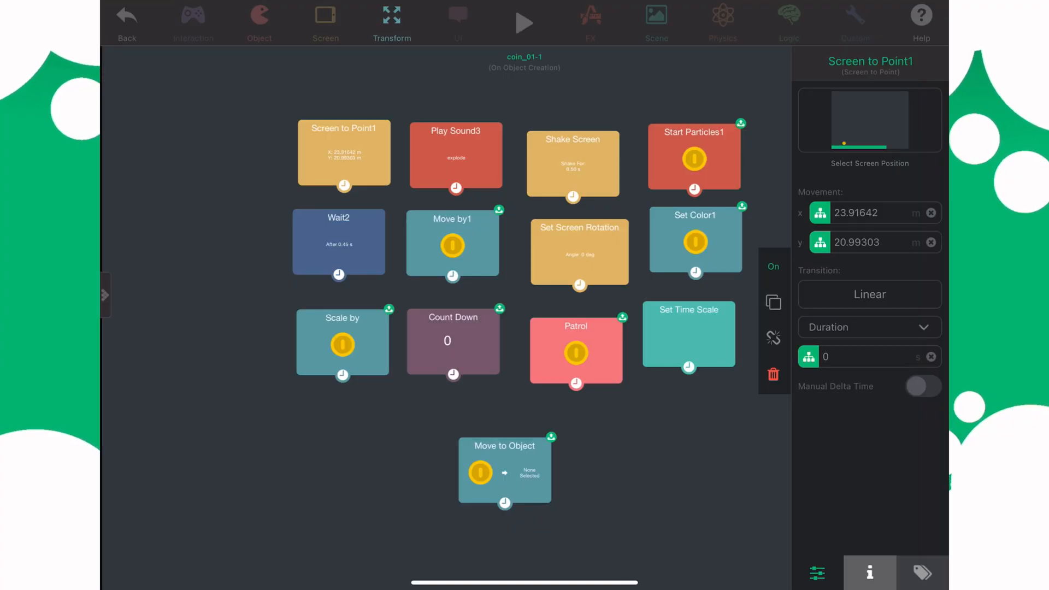
click(455, 154)
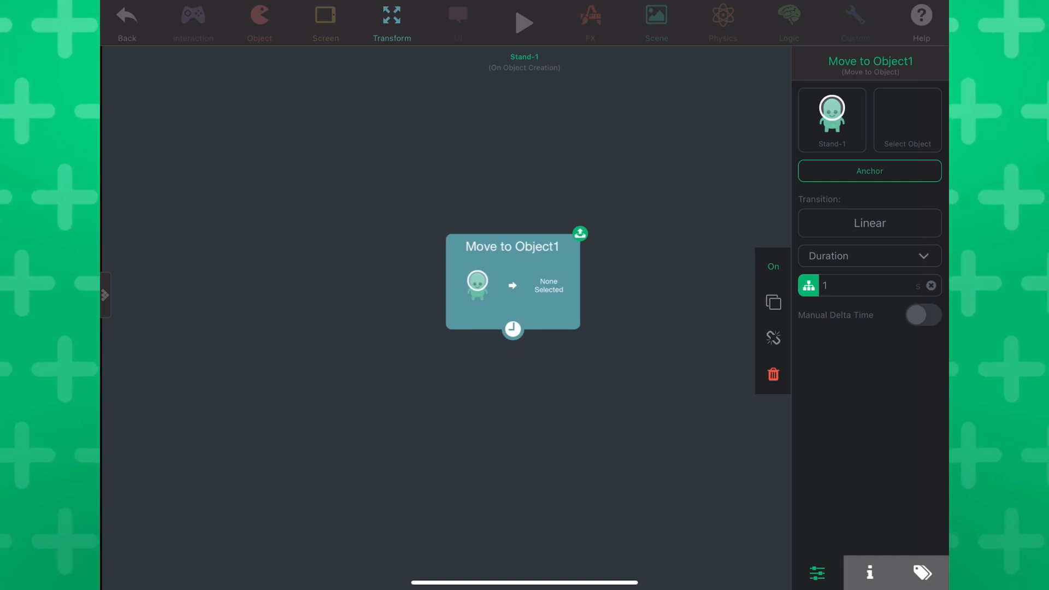
Target the coin in Move to Object1, chain Shake Screen, set a 2-second duration and test in play.
click(868, 572)
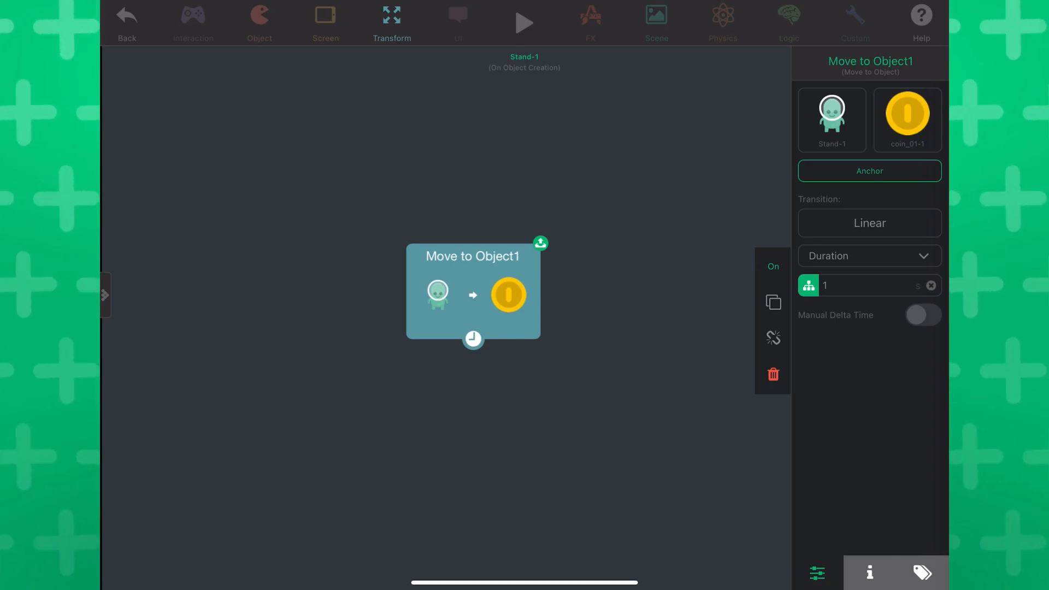
click(523, 21)
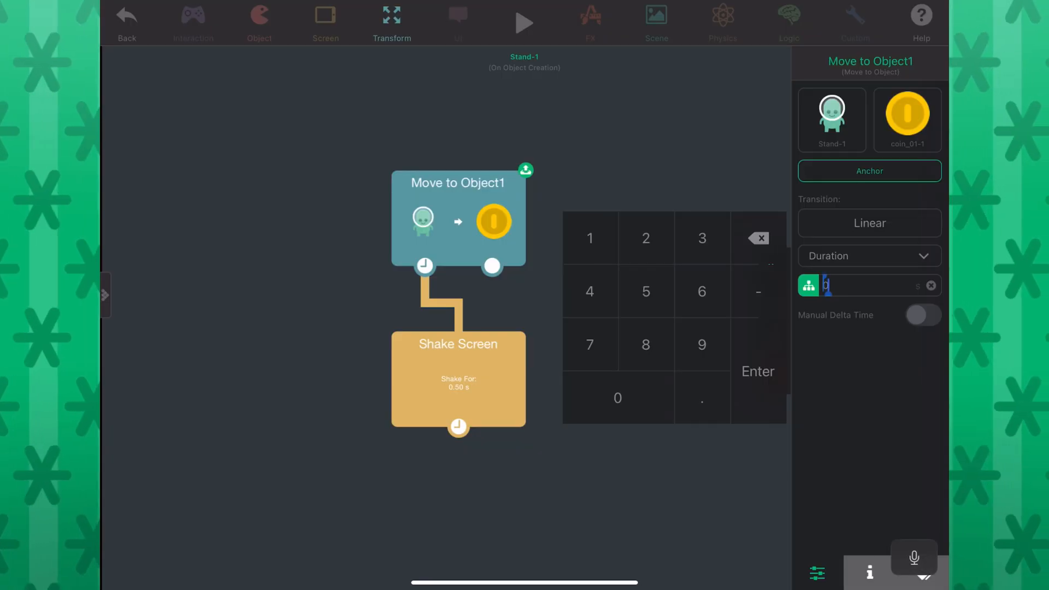
click(525, 22)
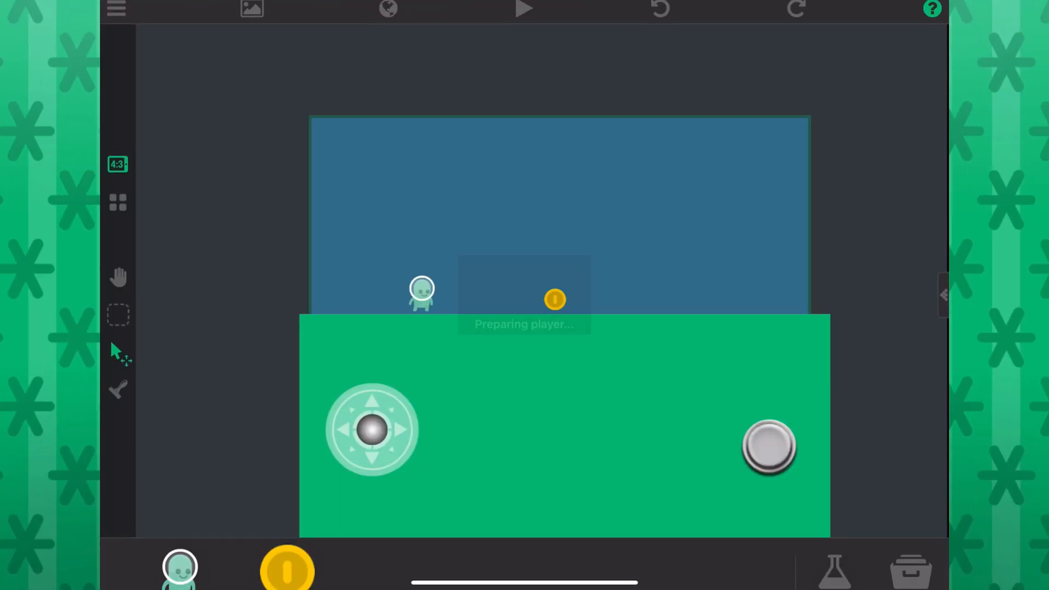
click(523, 9)
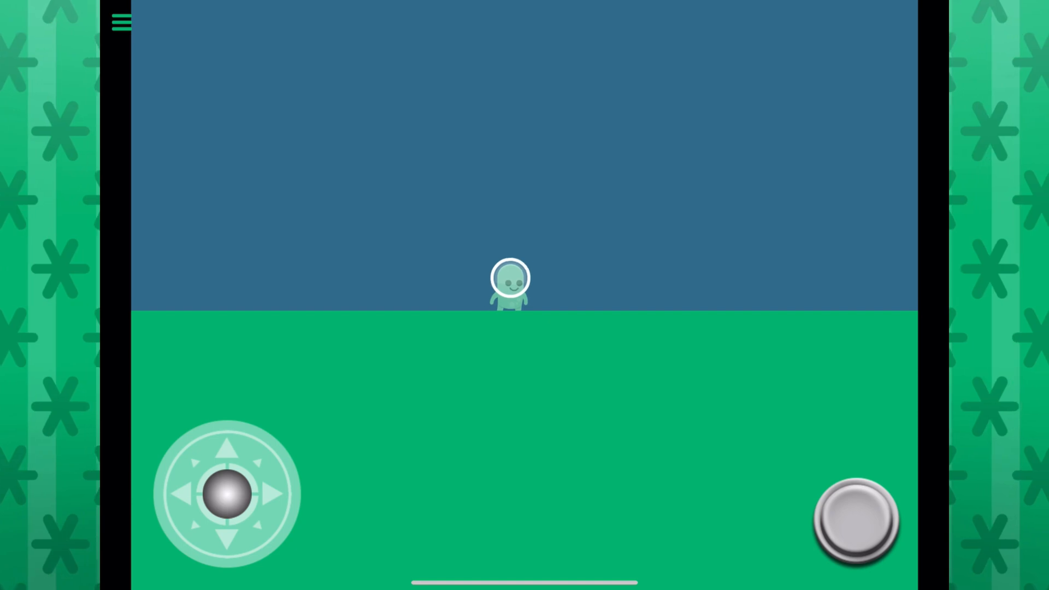
click(122, 22)
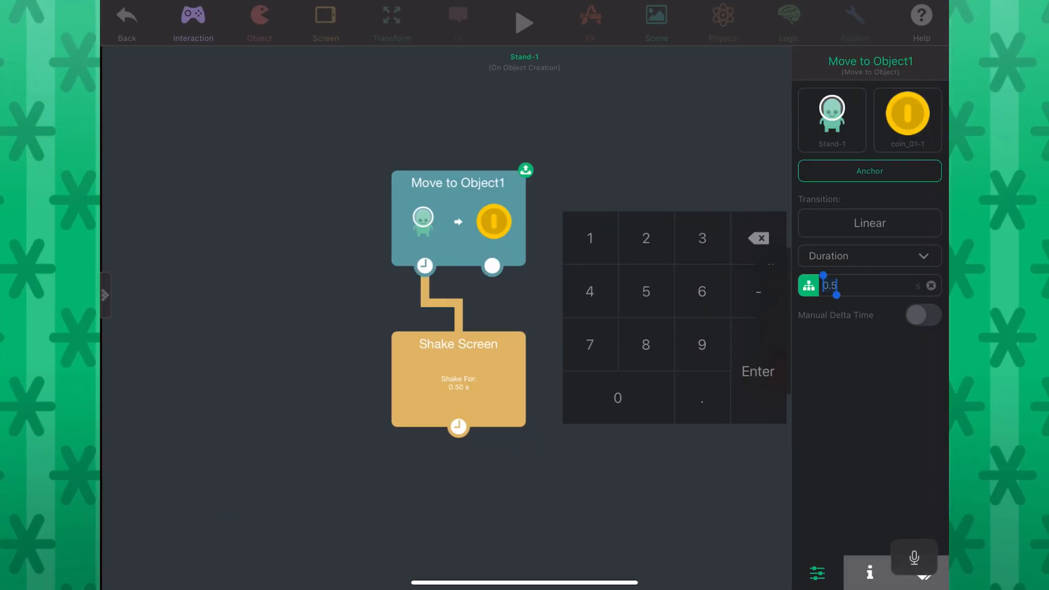
click(523, 21)
text(2)
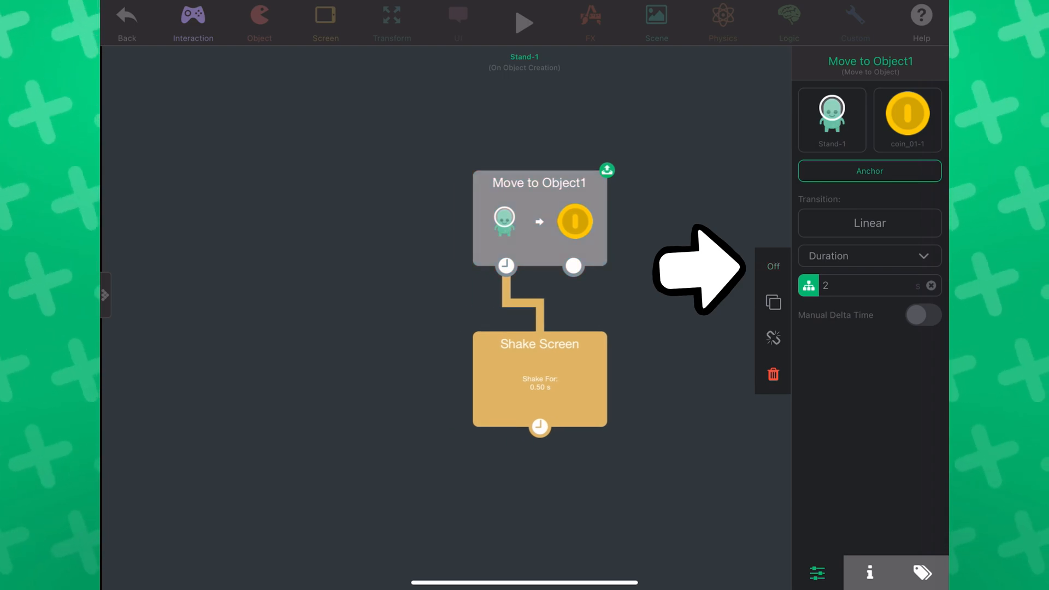
click(772, 267)
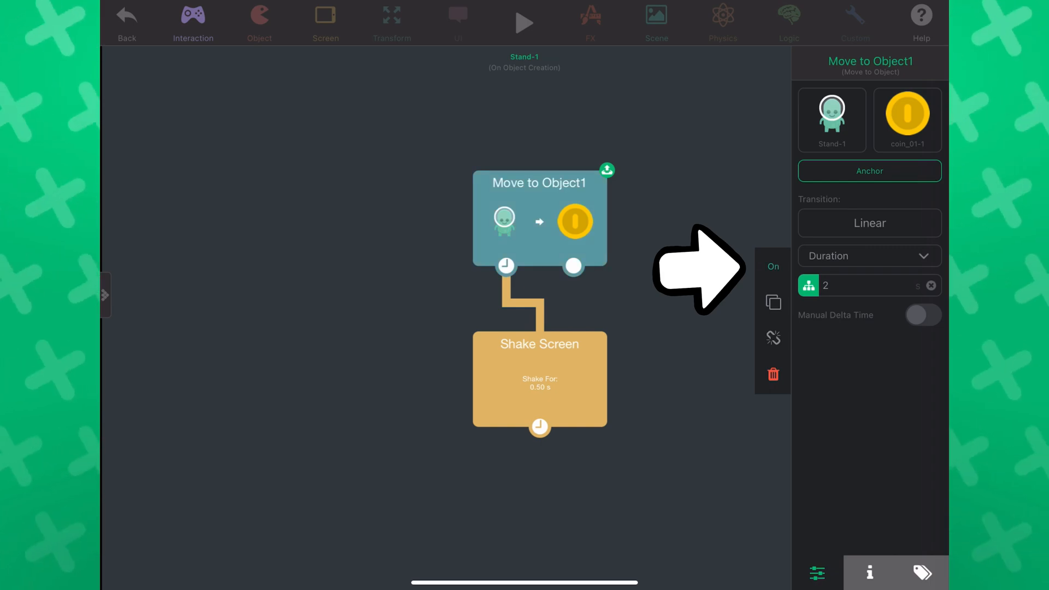
click(523, 22)
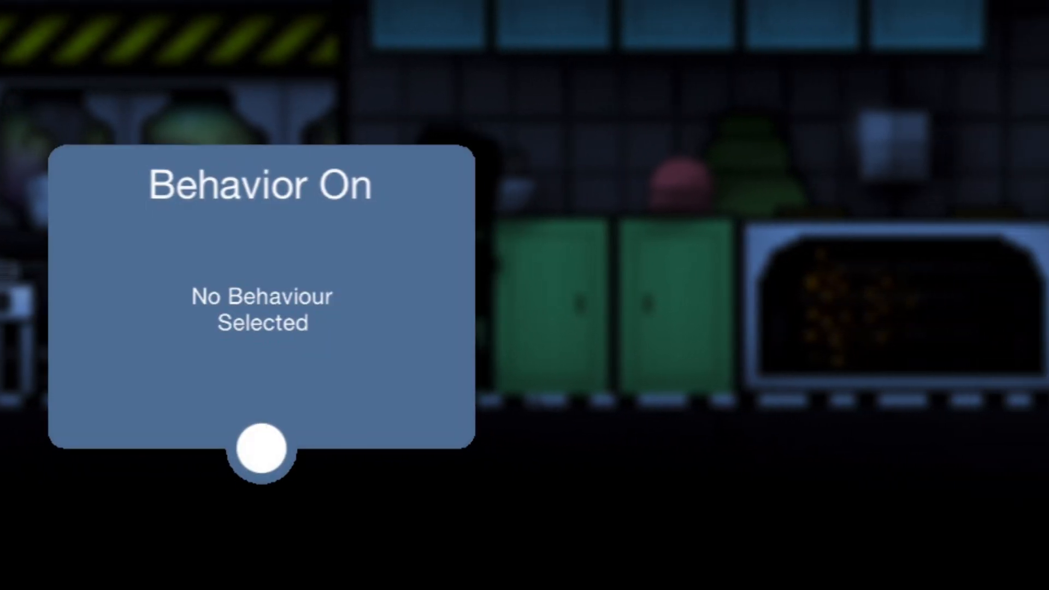